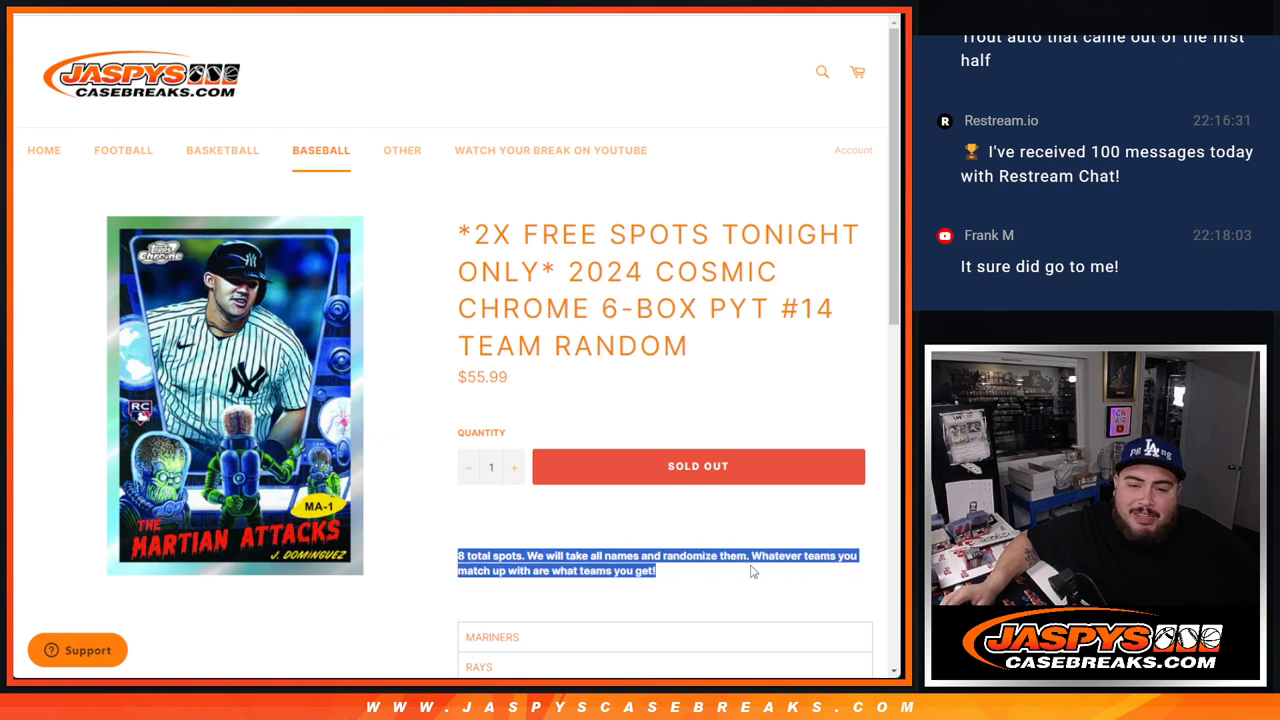
- Review the Jaspys Casebreaks 2024 Cosmic Chrome team-random listing before switching to RANDOM.ORG
click(724, 597)
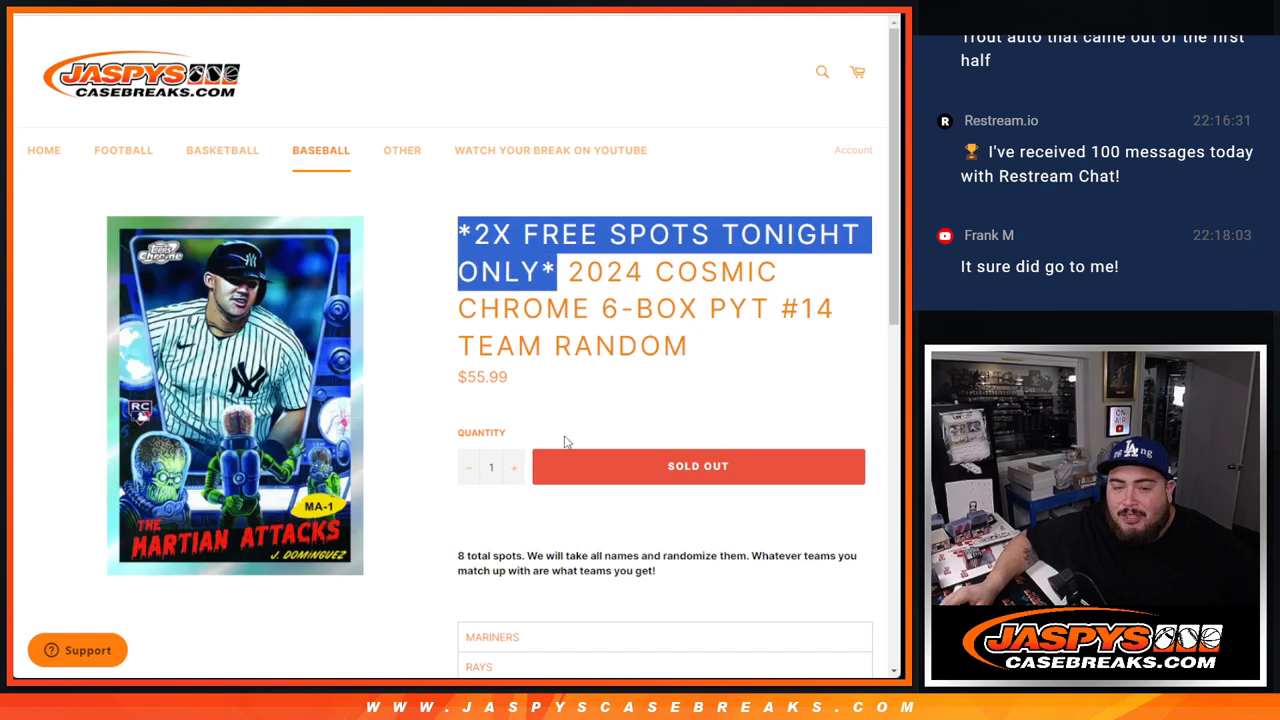
scroll(down, 3)
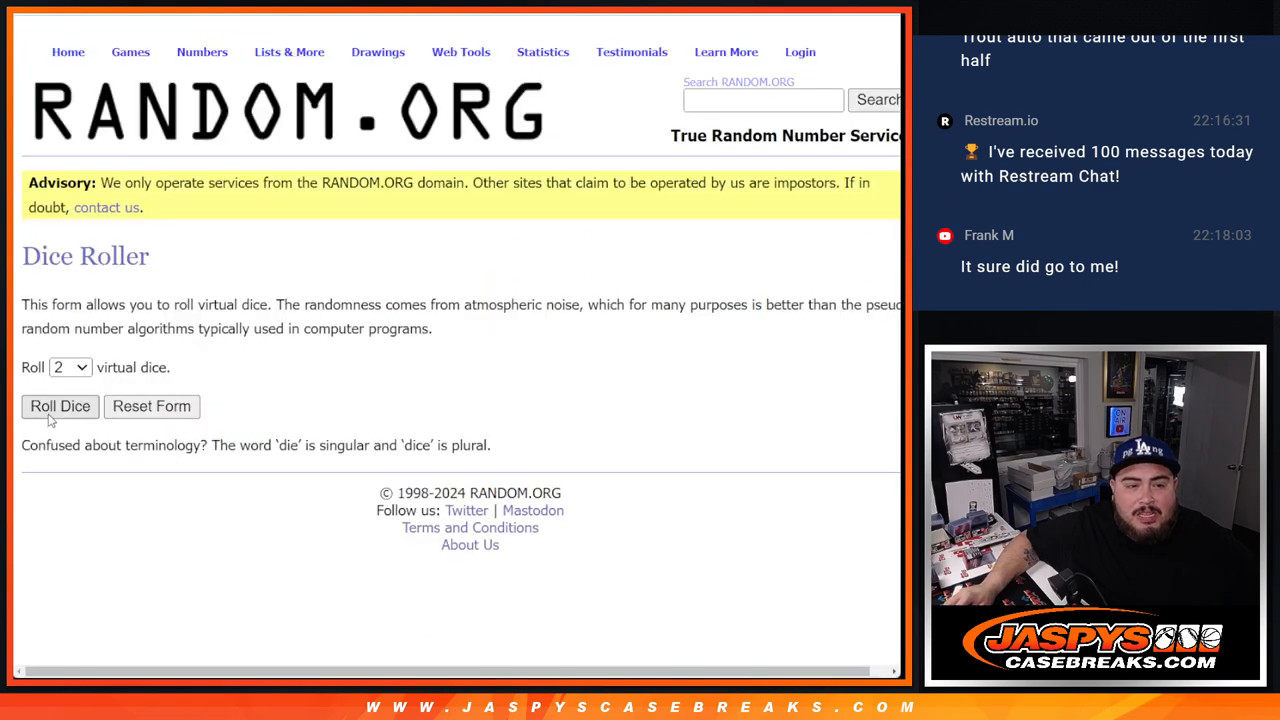
- Shuffle the six-name list in List Randomizer several times, then return to the entry form
click(60, 406)
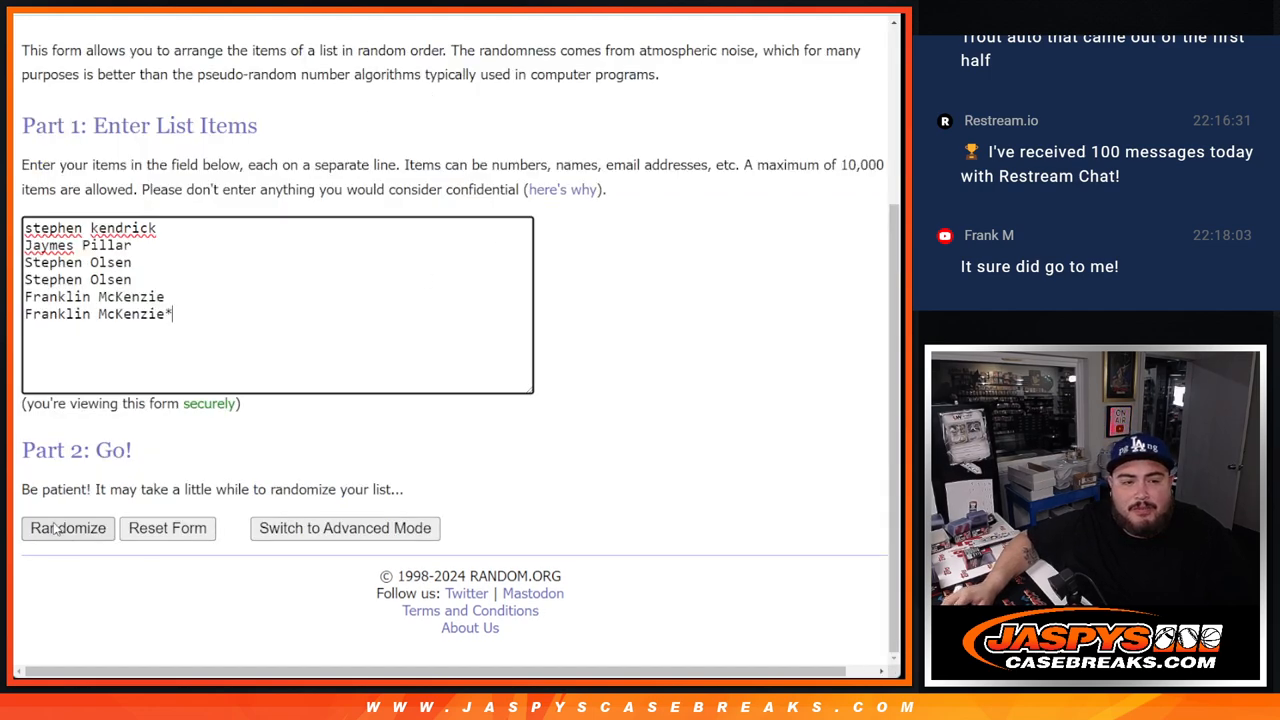
click(67, 528)
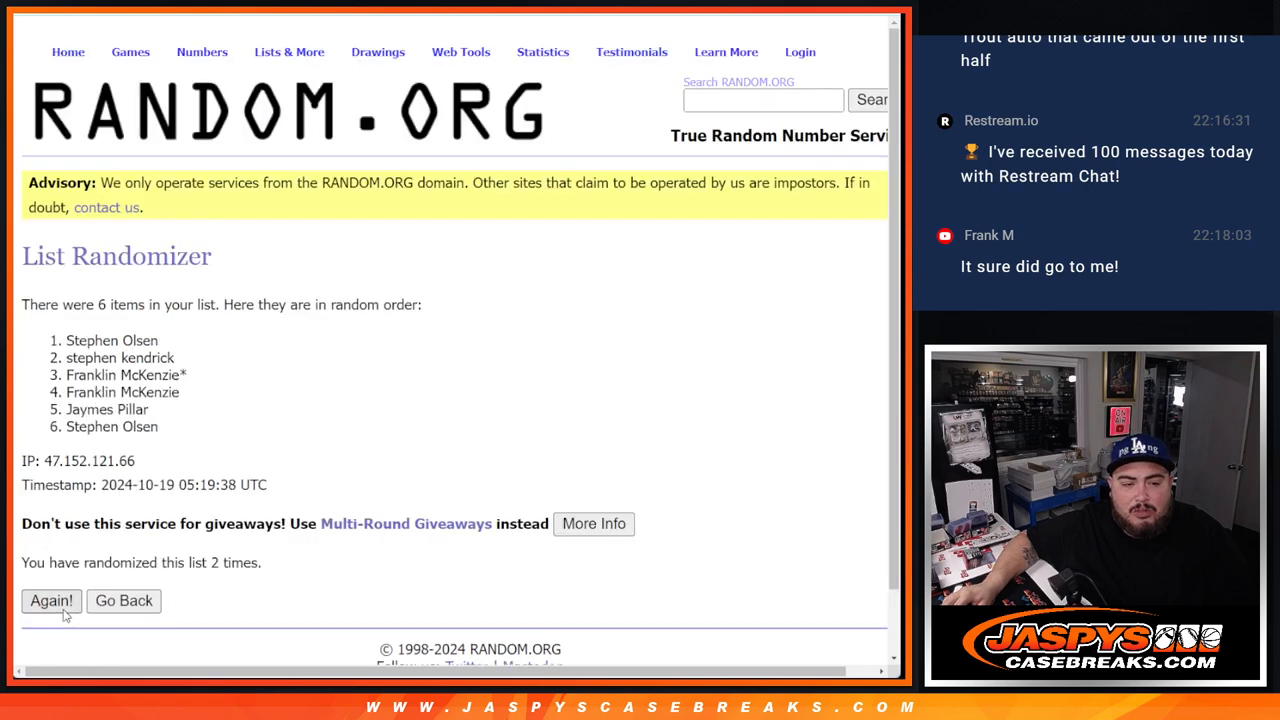
click(51, 600)
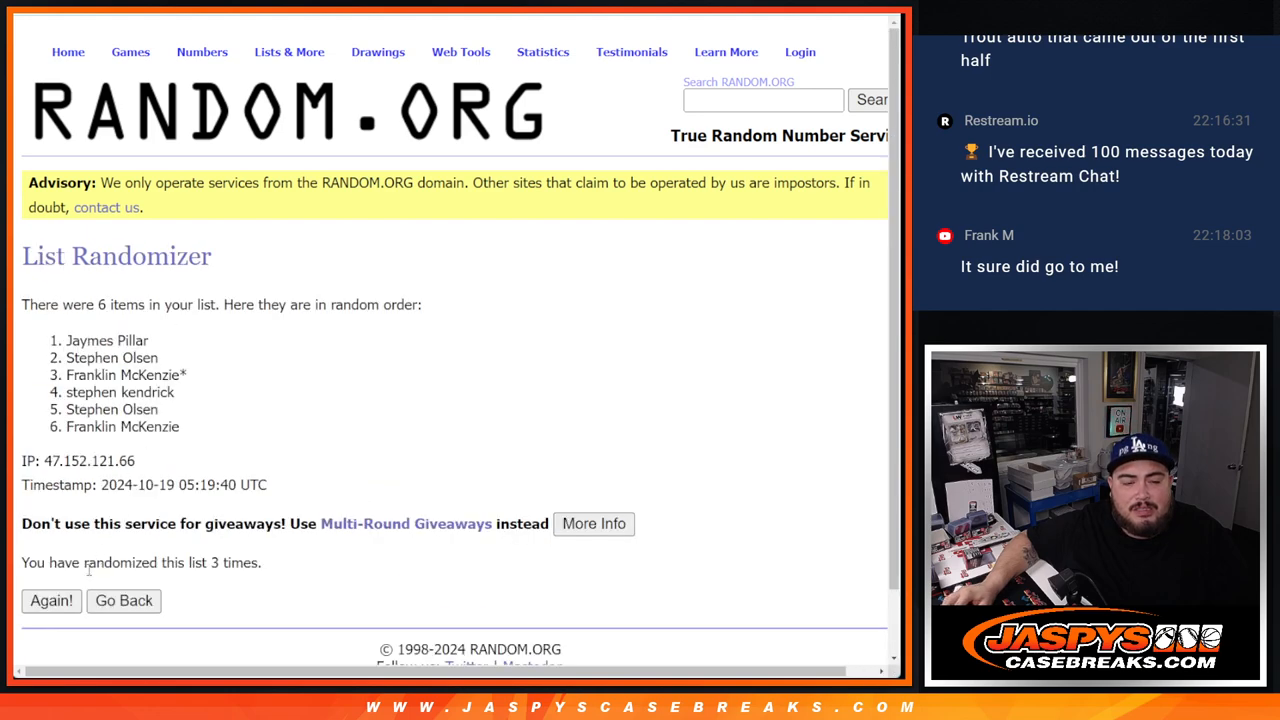
click(51, 600)
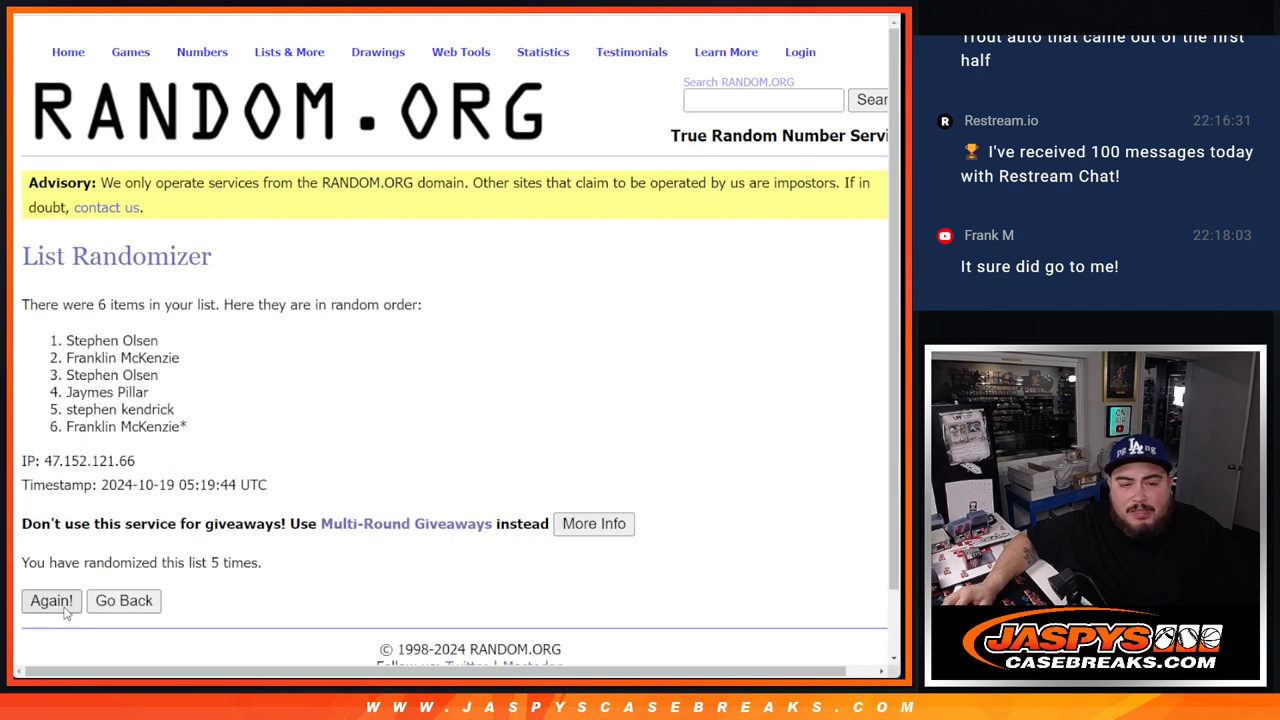
click(51, 600)
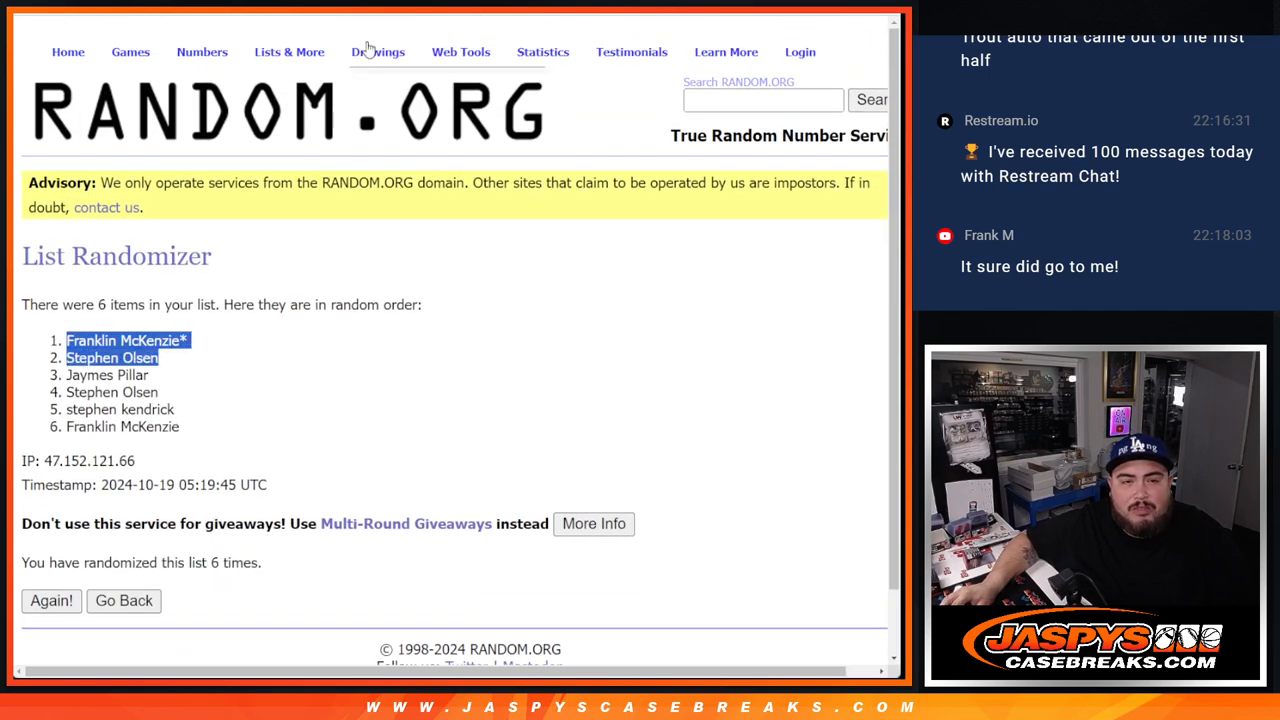
click(123, 600)
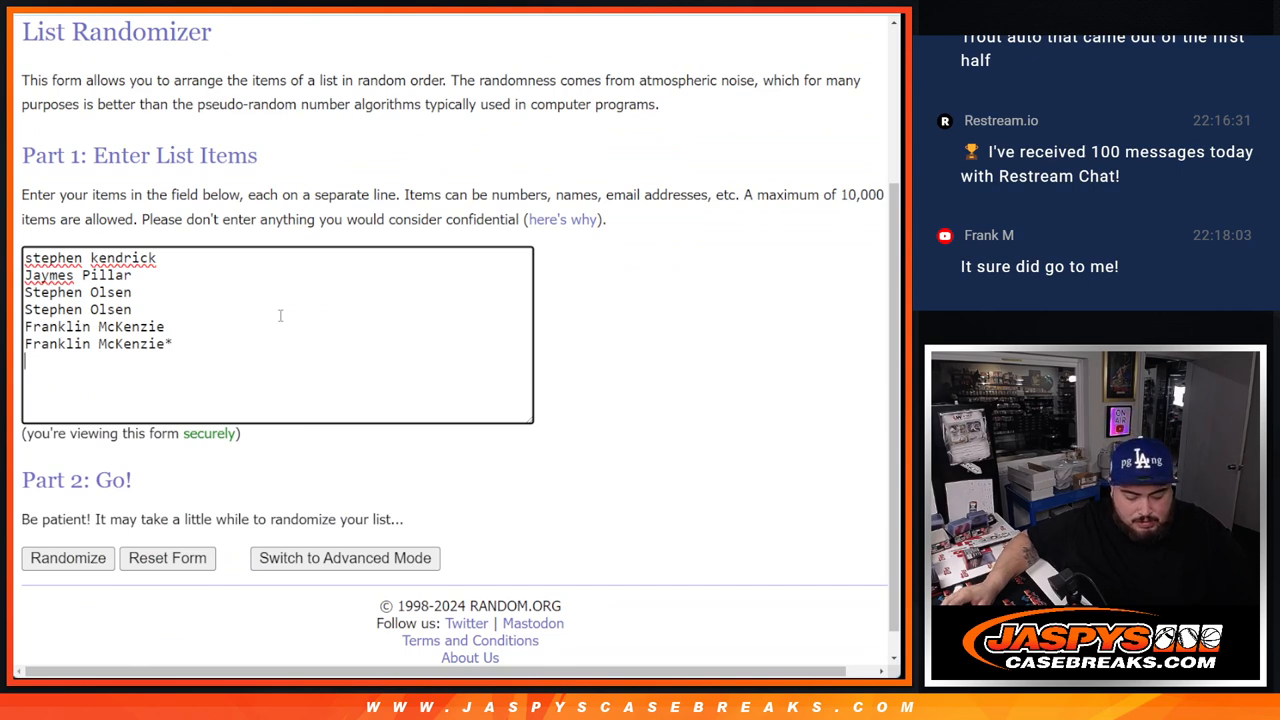
text(Franklin McKenzie*)
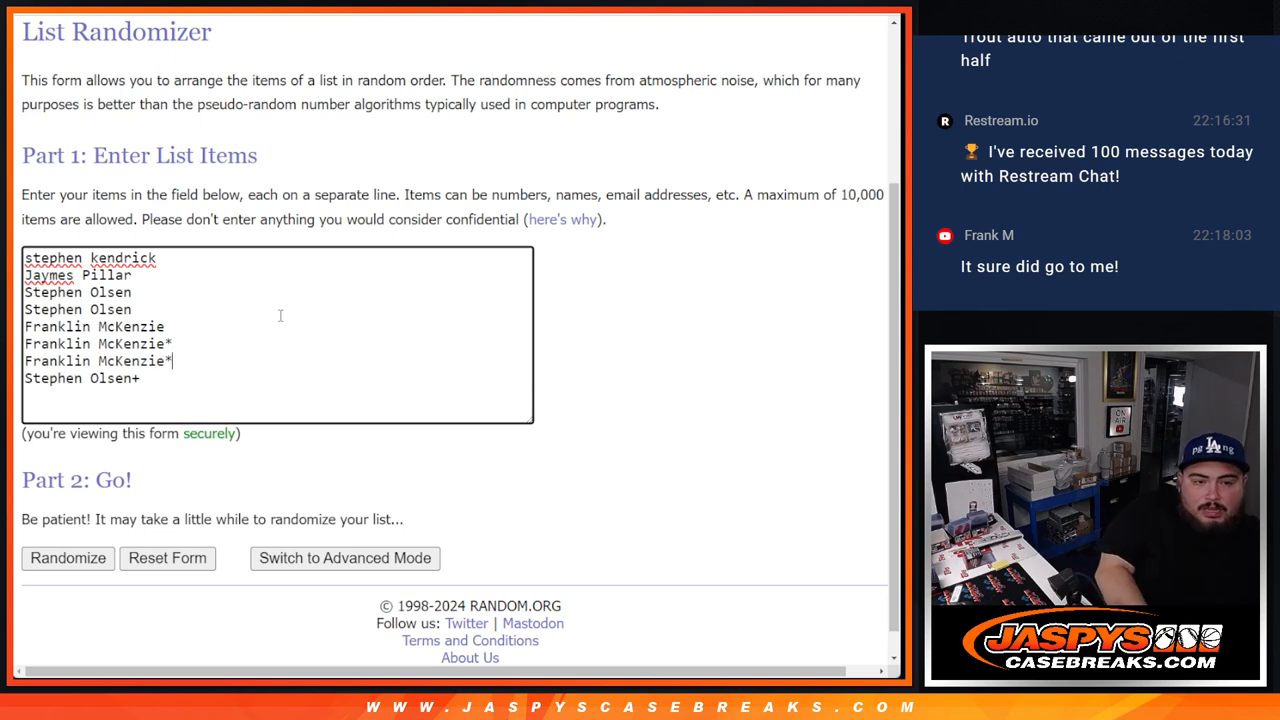
text(+)
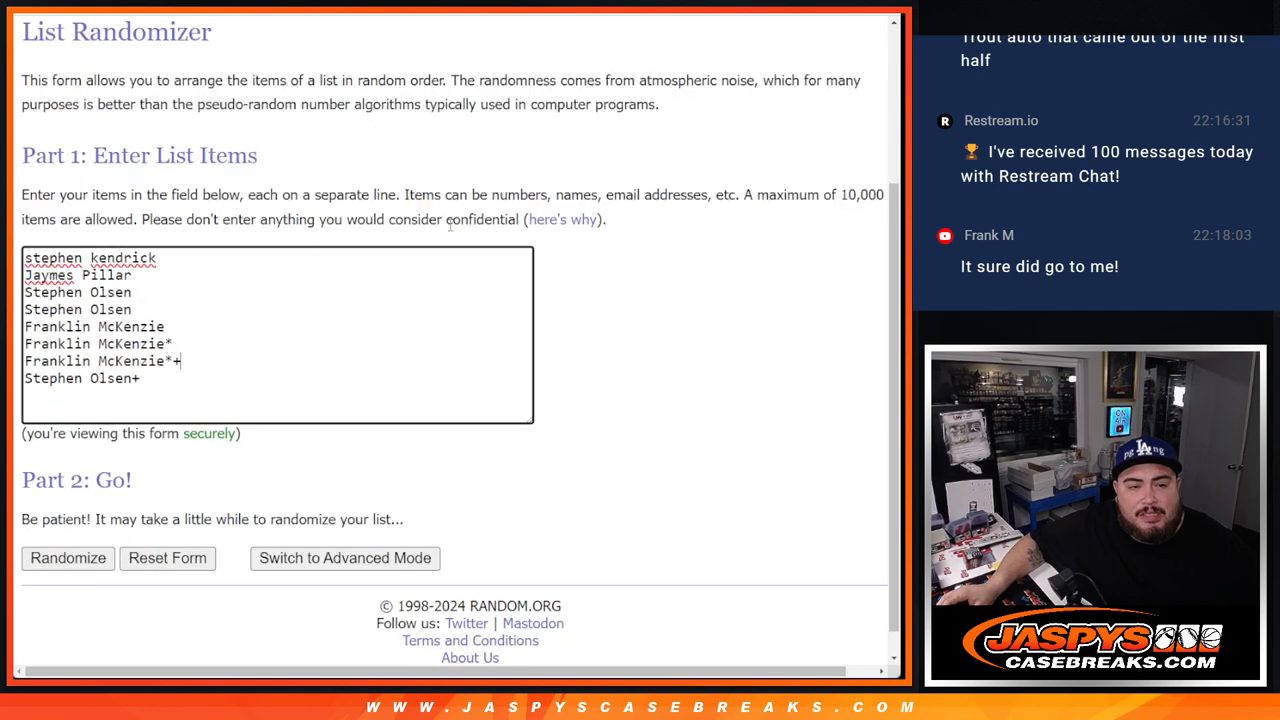
click(67, 558)
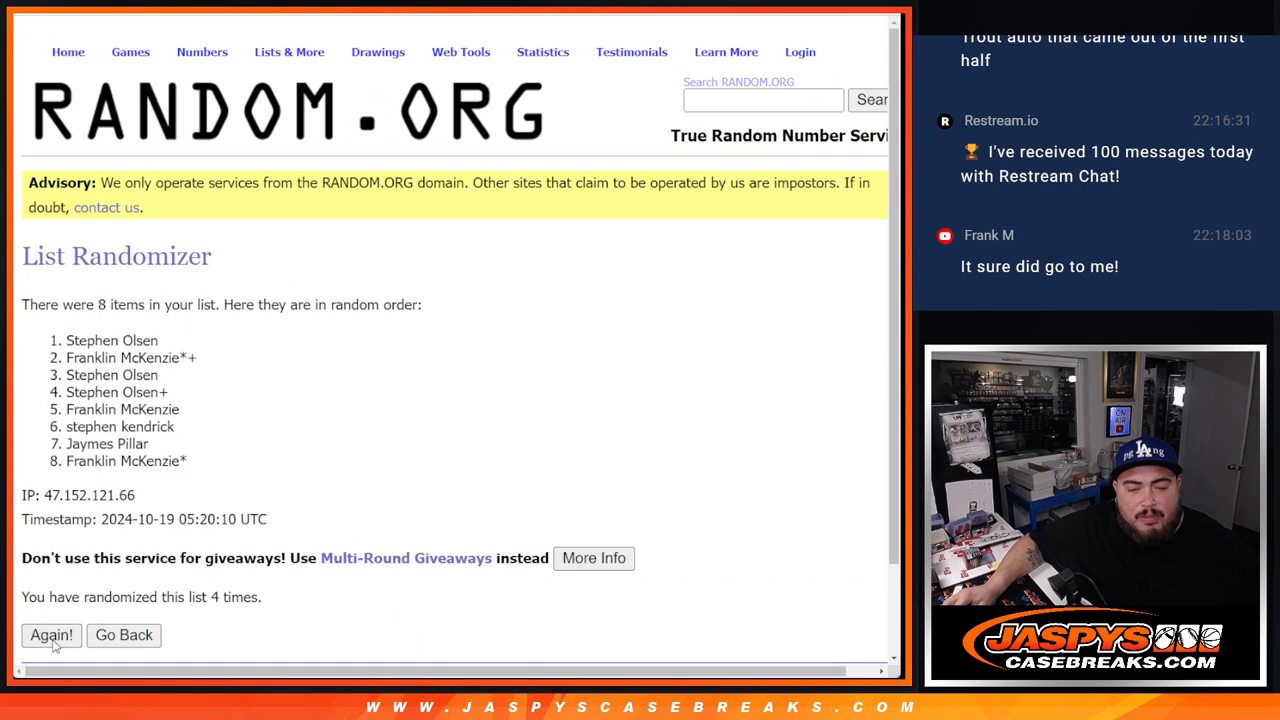
click(51, 635)
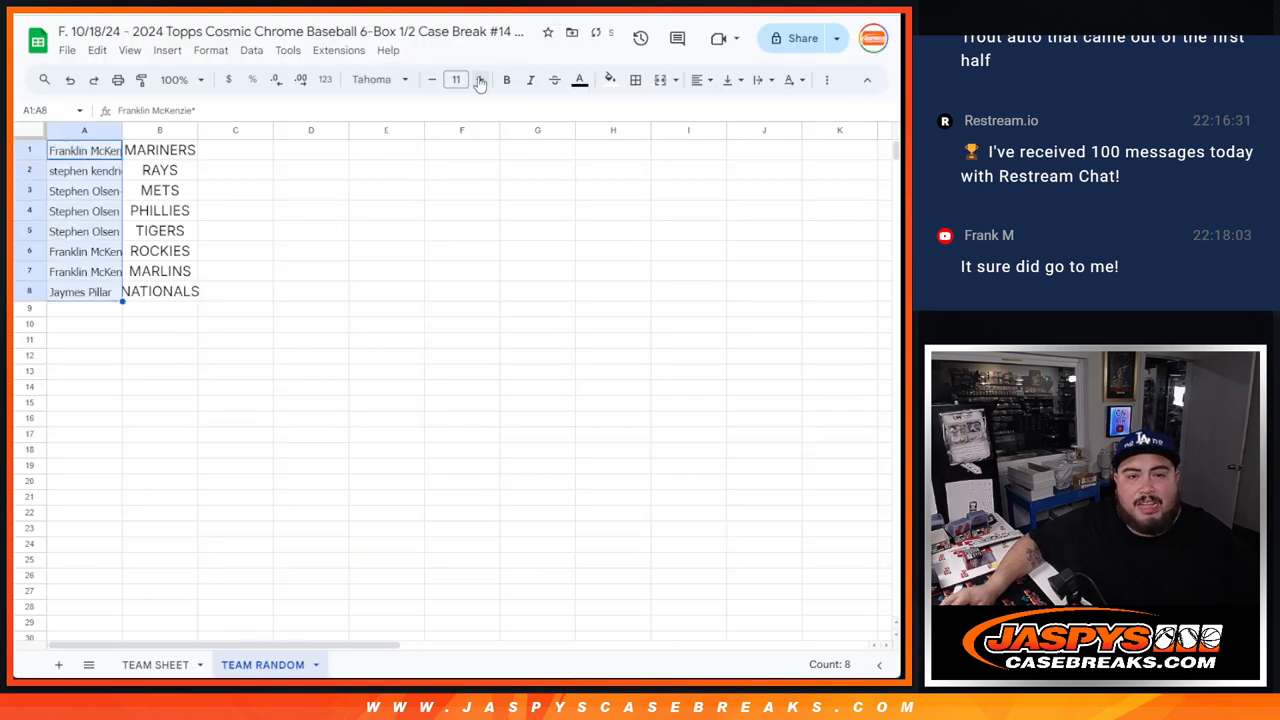
- Enlarge the TEAM RANDOM text and mark each pasted participant name in column A with ^
click(479, 79)
text(^)
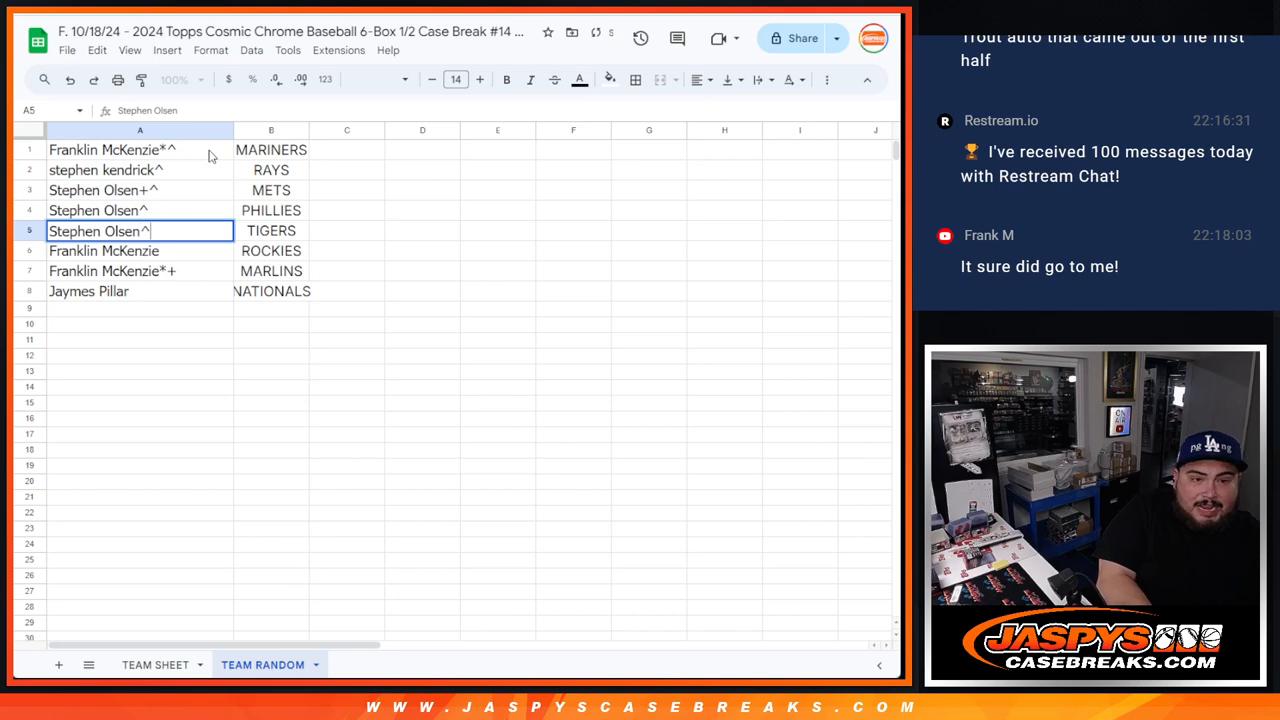
click(139, 250)
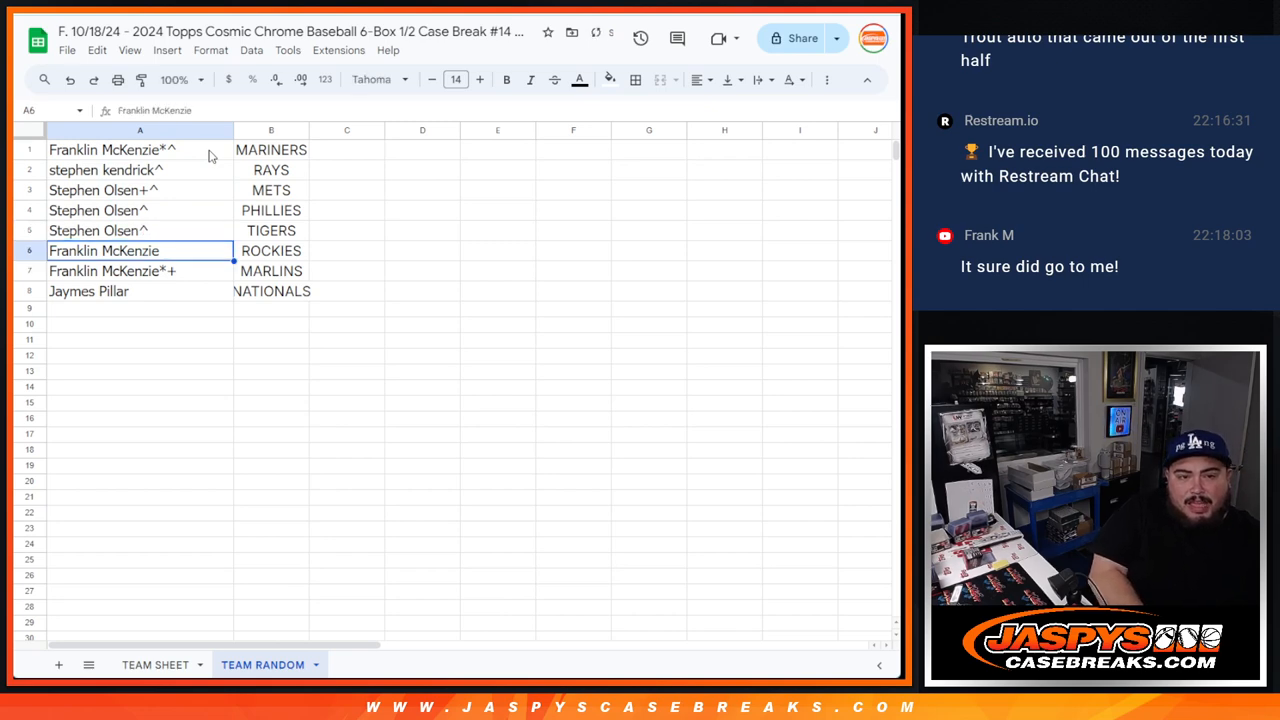
click(140, 271)
text(^)
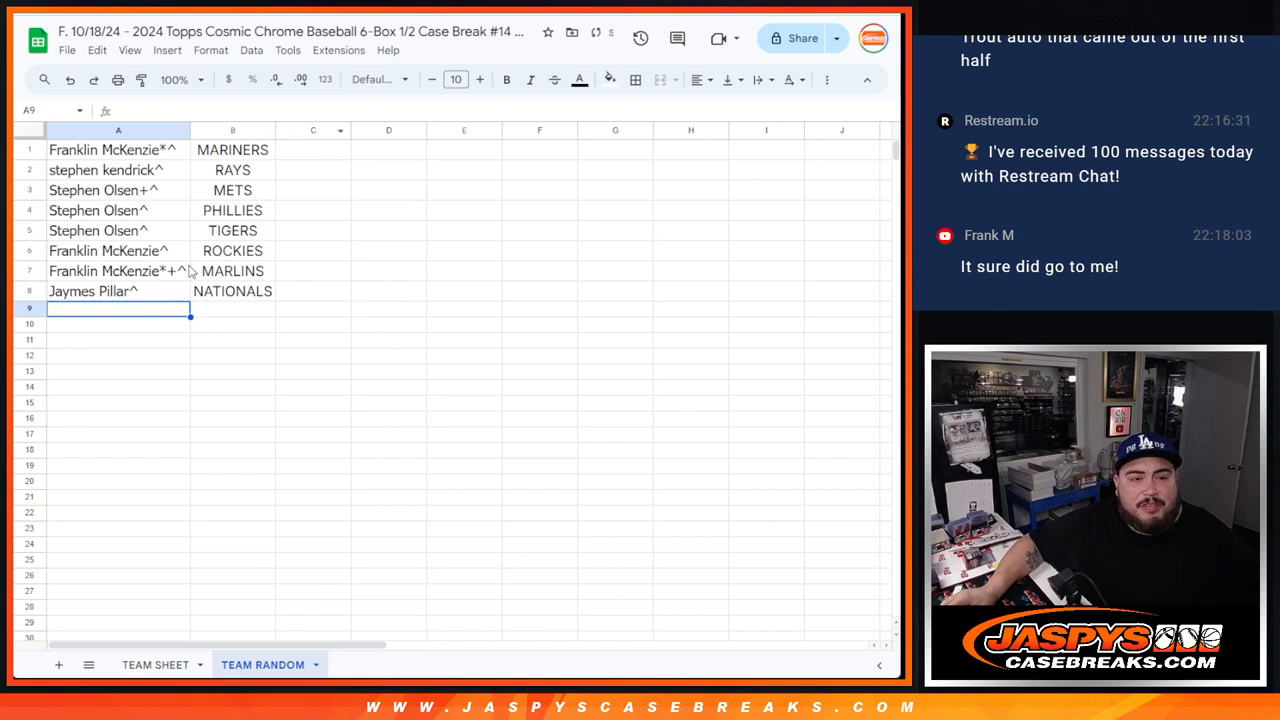
mouse_move(40, 323)
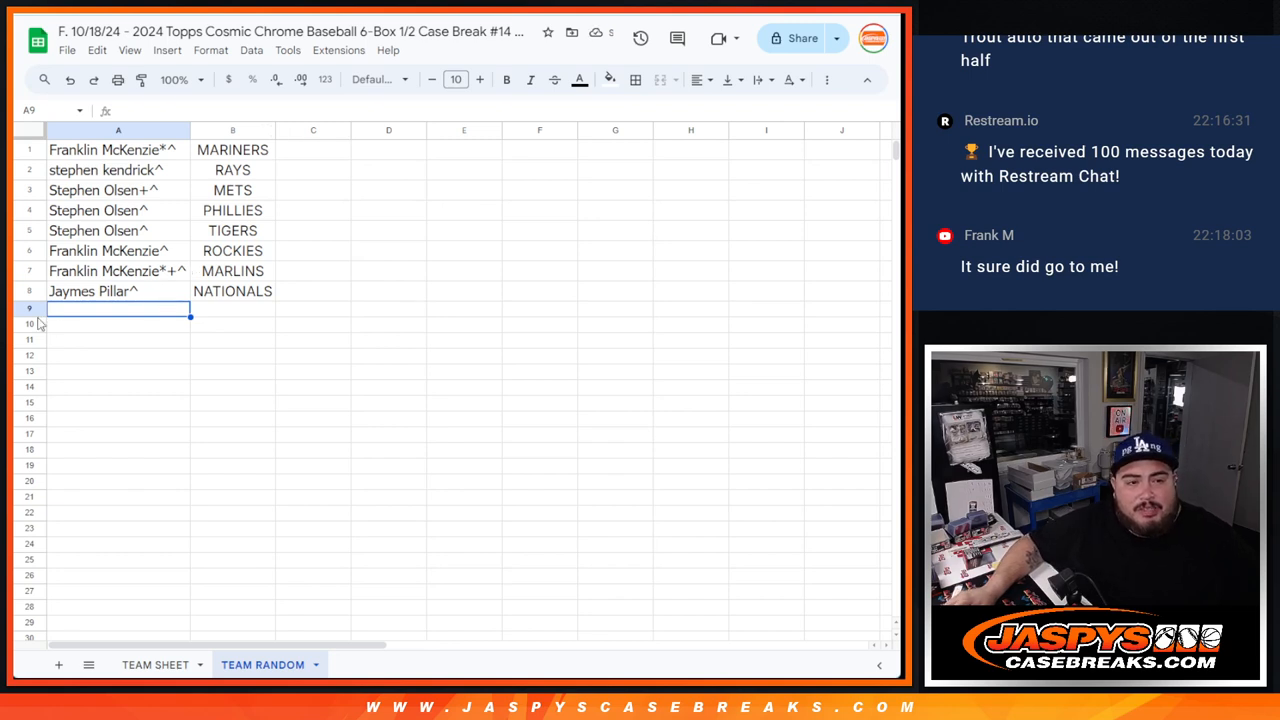
mouse_move(29, 255)
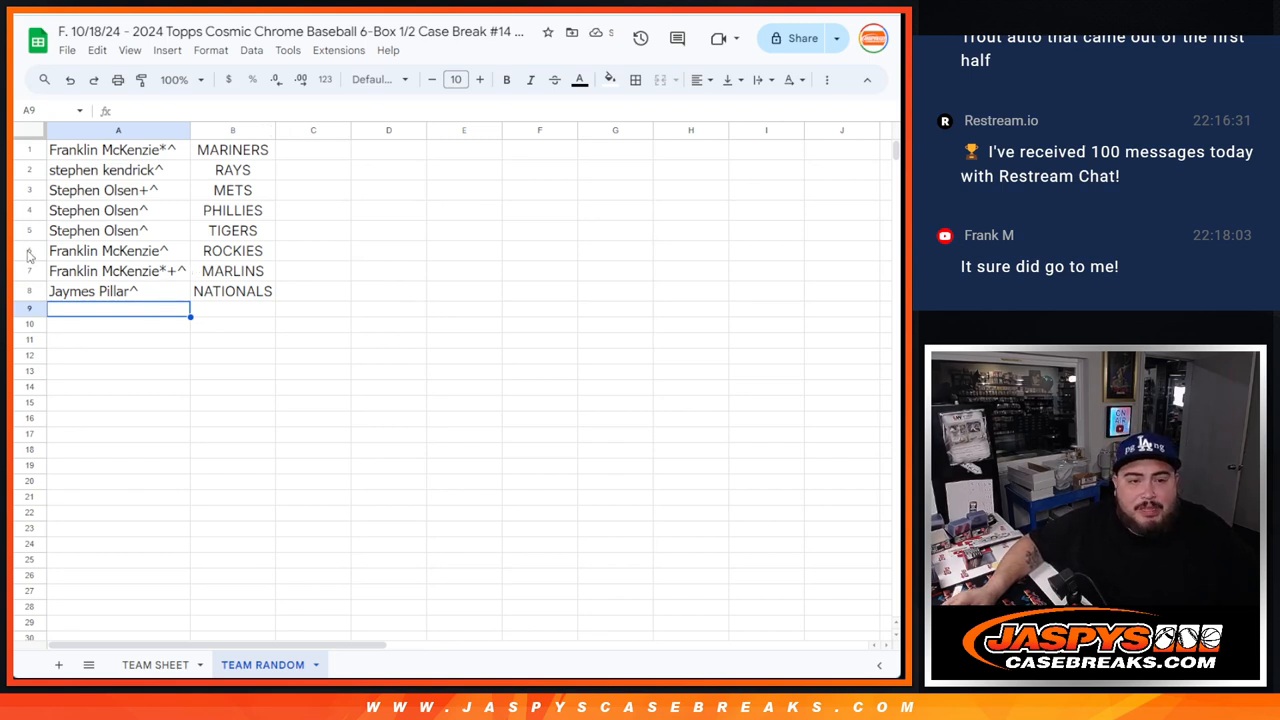
mouse_move(150, 215)
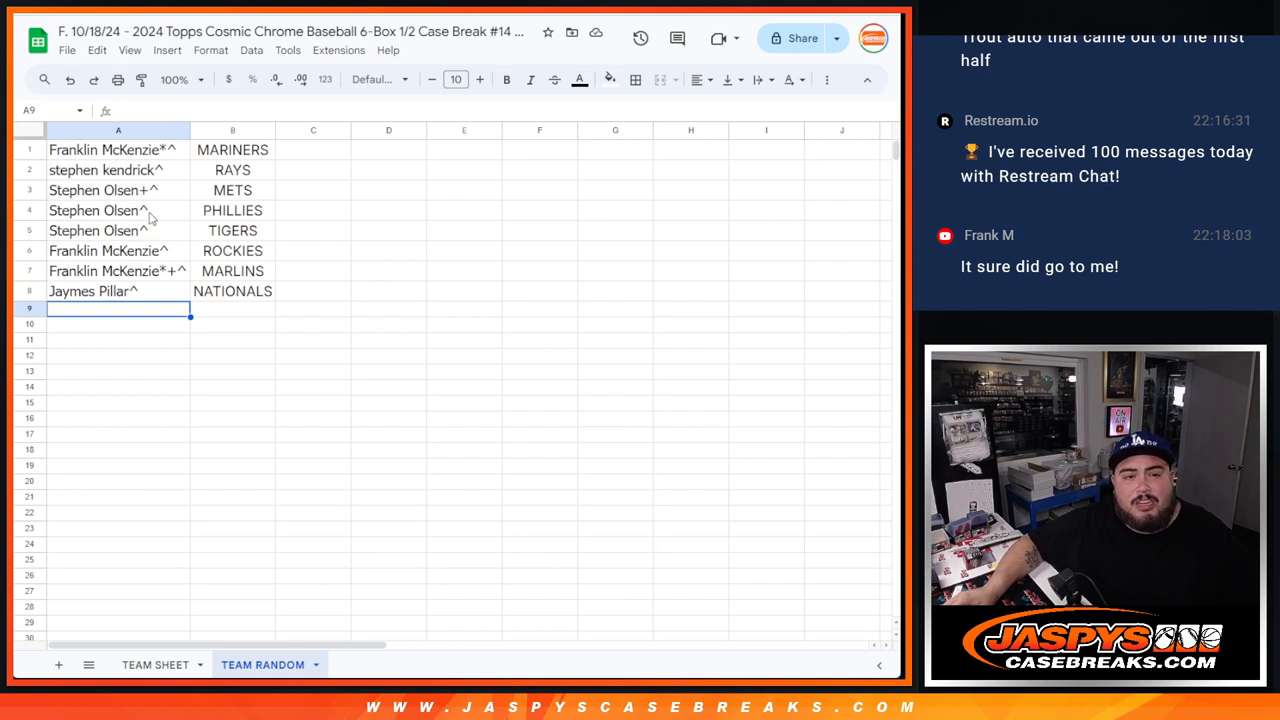
mouse_move(630, 320)
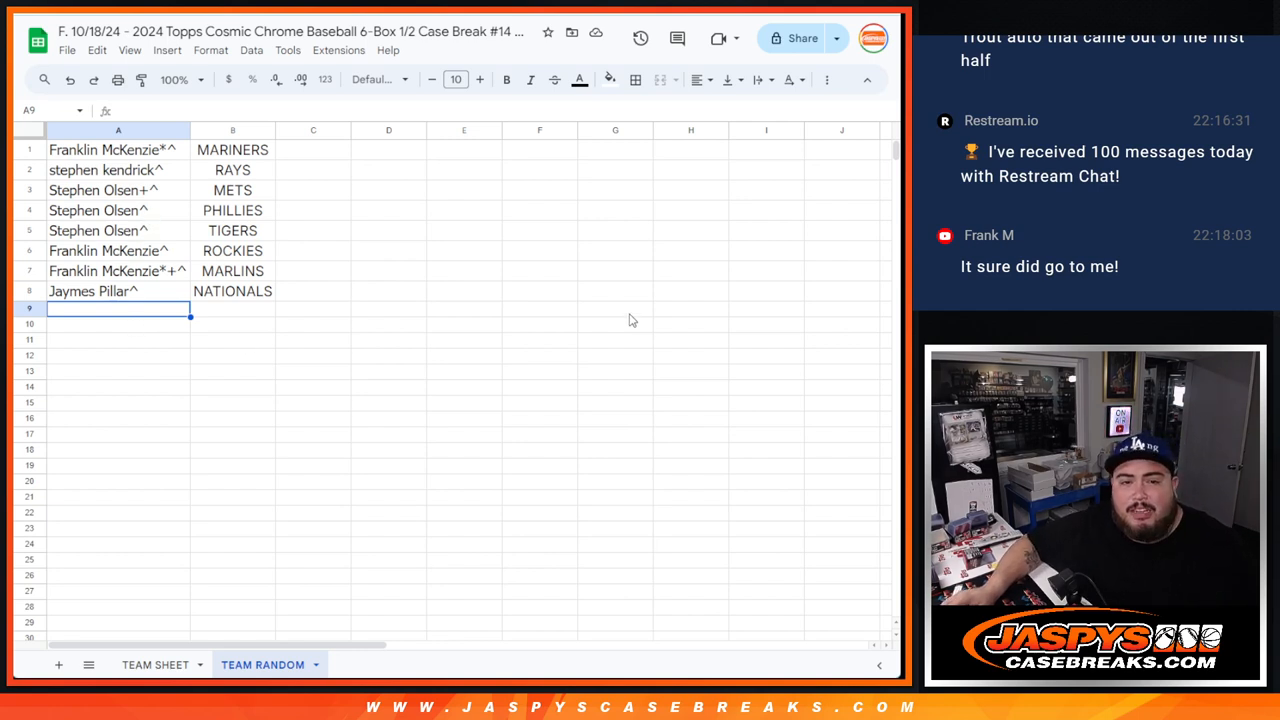